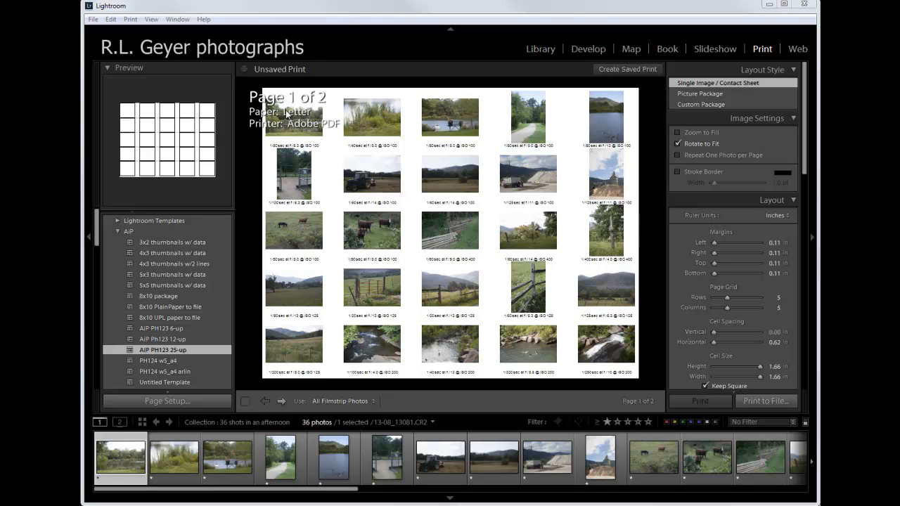
mouse_move(646, 185)
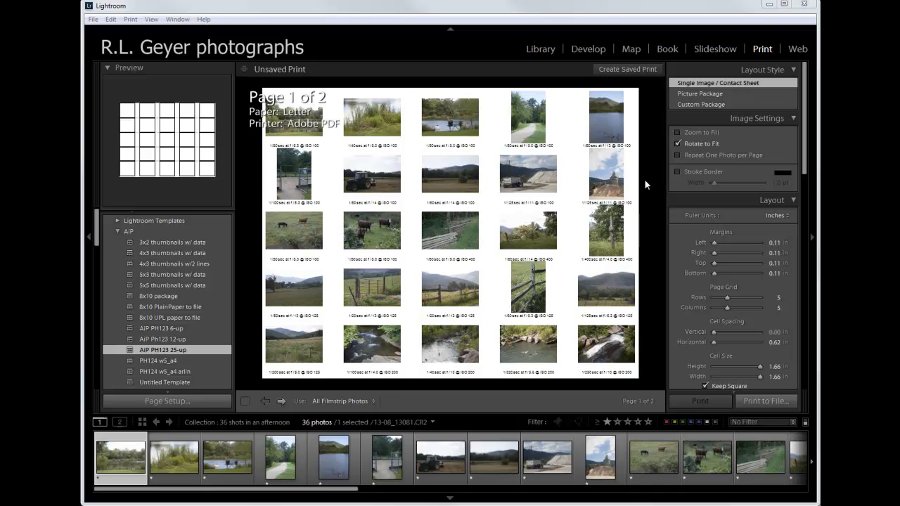
mouse_move(651, 190)
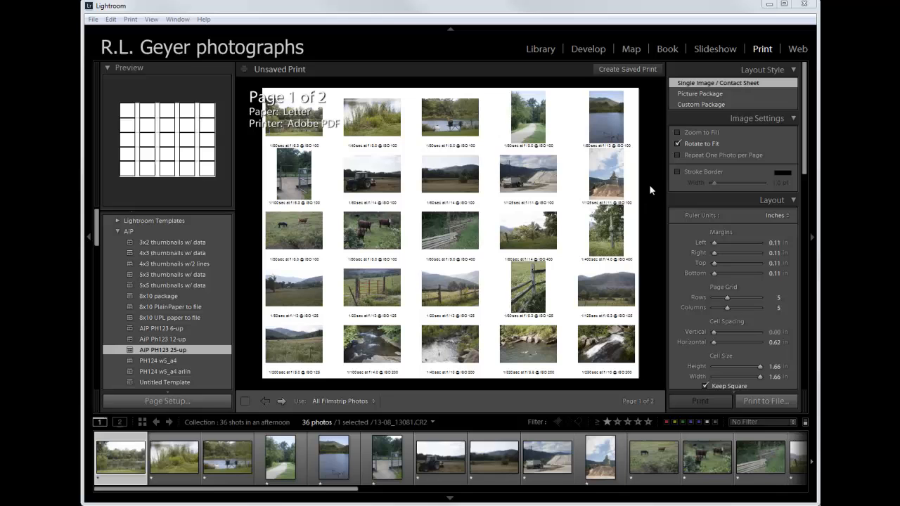
mouse_move(577, 147)
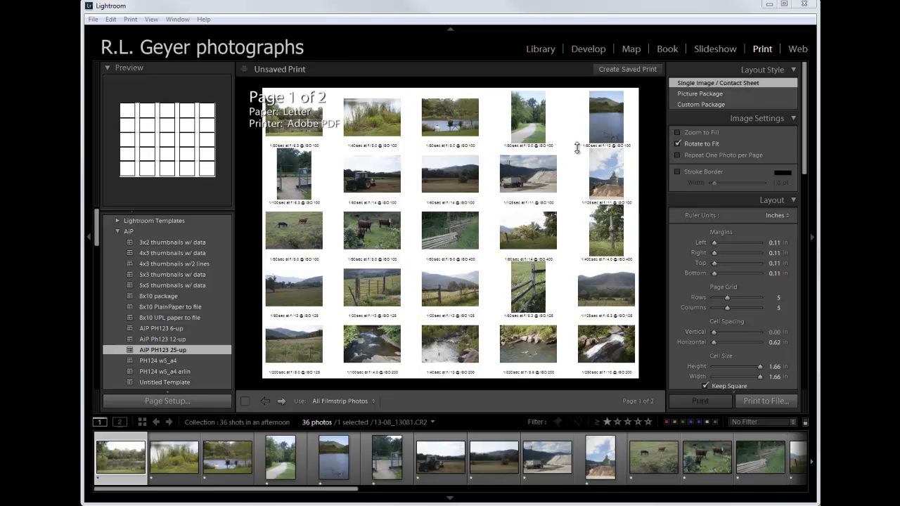
mouse_move(599, 155)
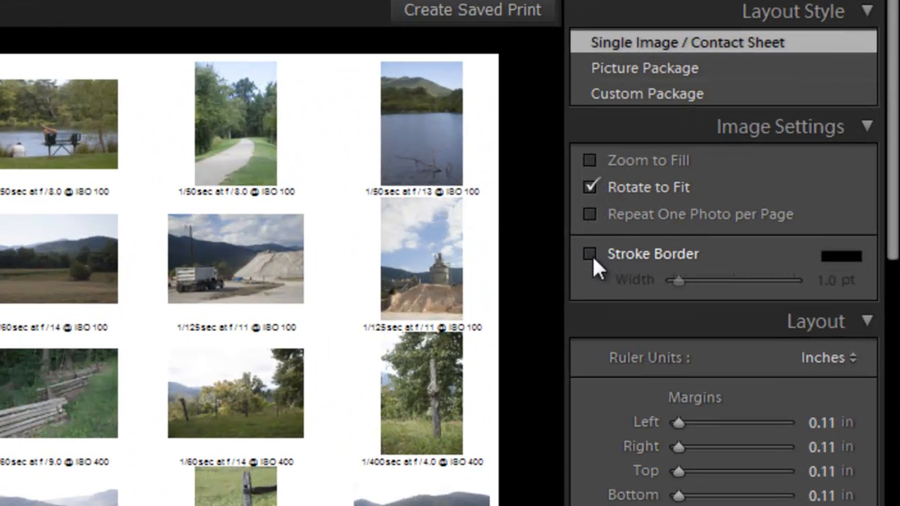
Add and then remove a photo border, then edit the AiP exposure data caption preset
click(590, 254)
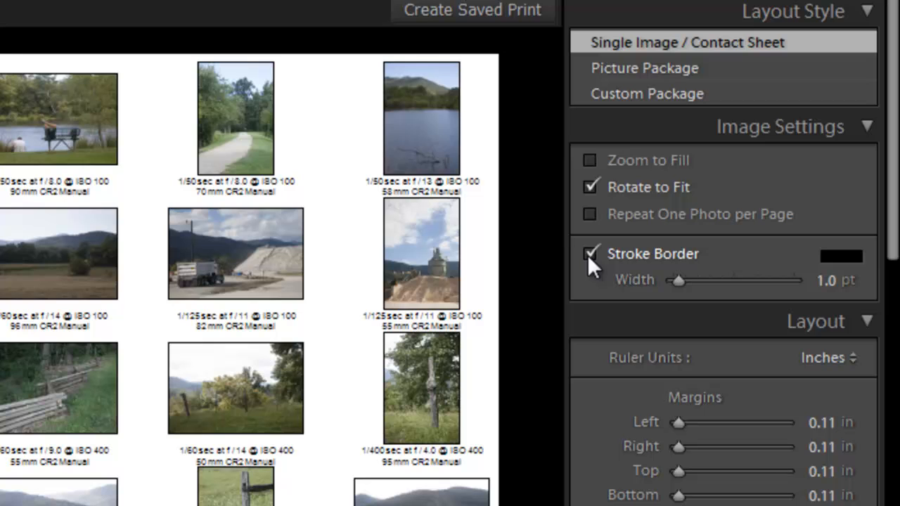
click(590, 254)
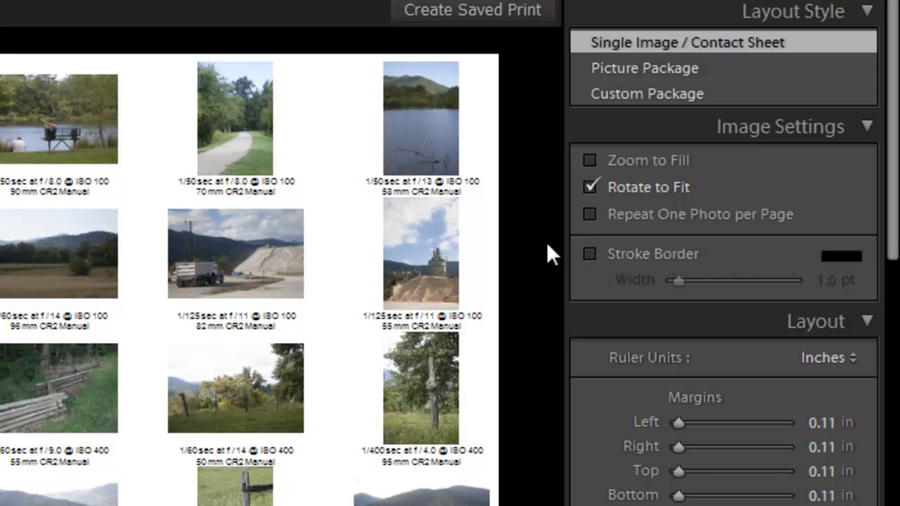
mouse_move(433, 197)
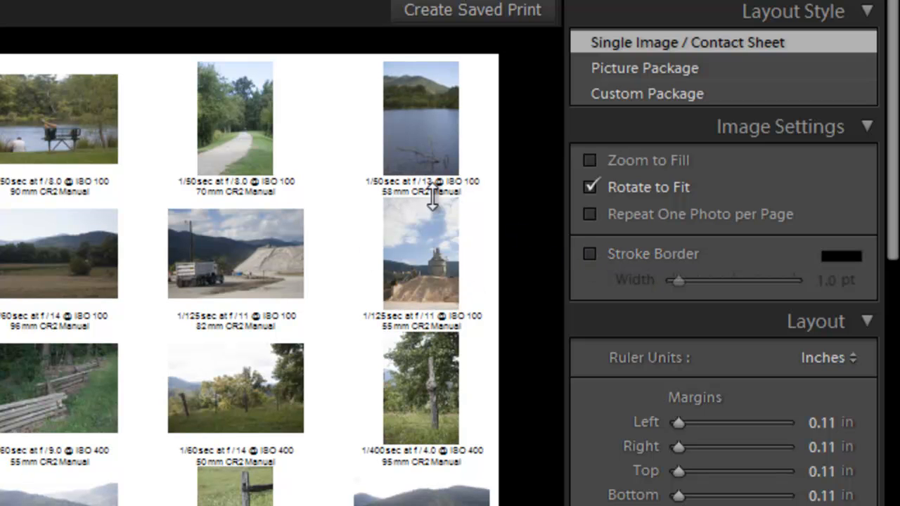
mouse_move(479, 218)
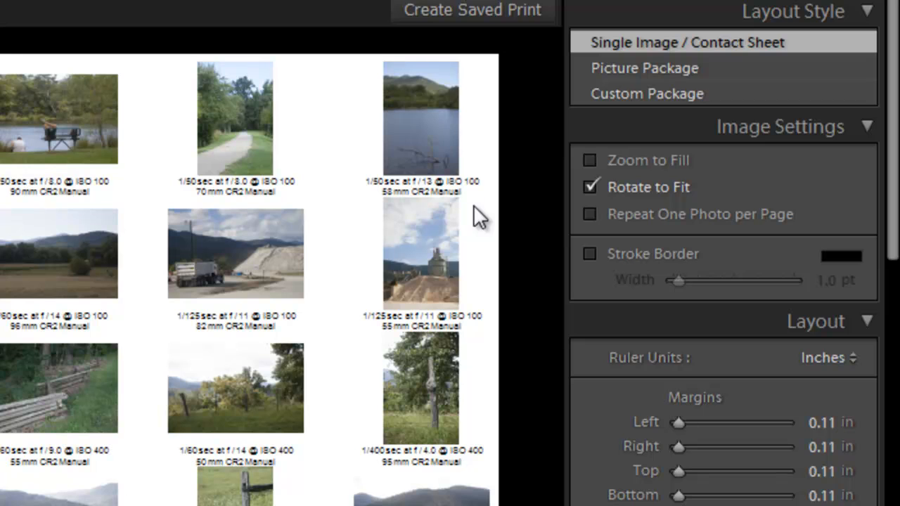
mouse_move(473, 214)
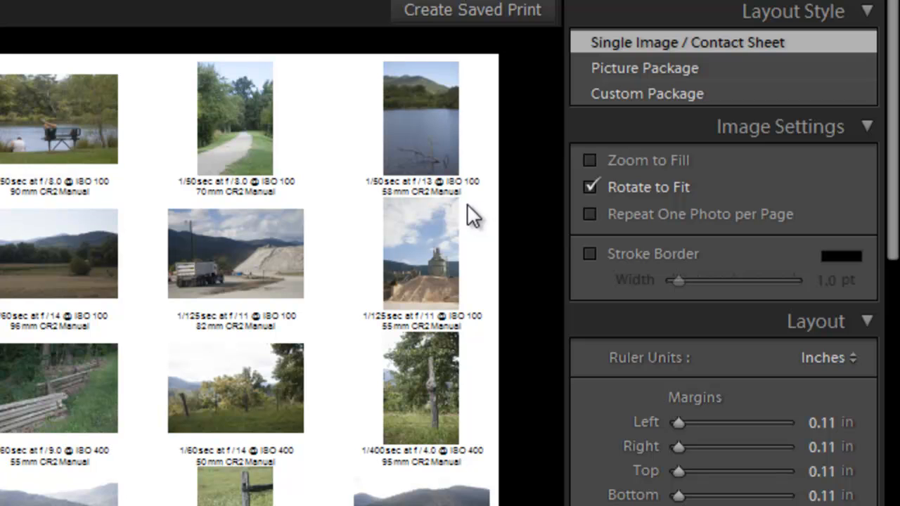
mouse_move(709, 320)
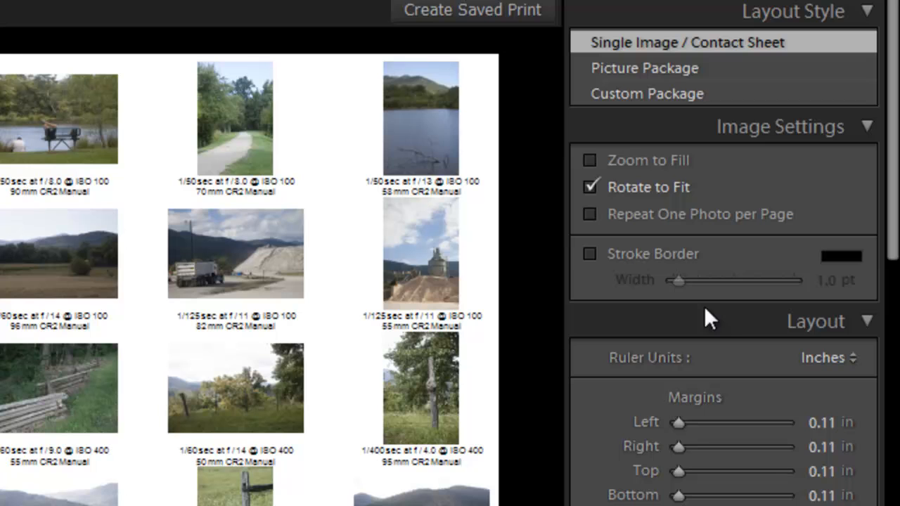
mouse_move(489, 285)
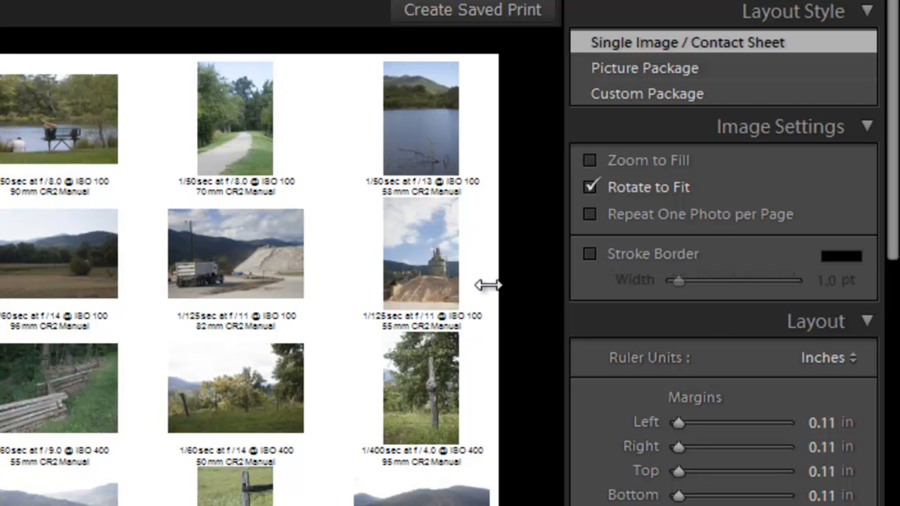
mouse_move(606, 273)
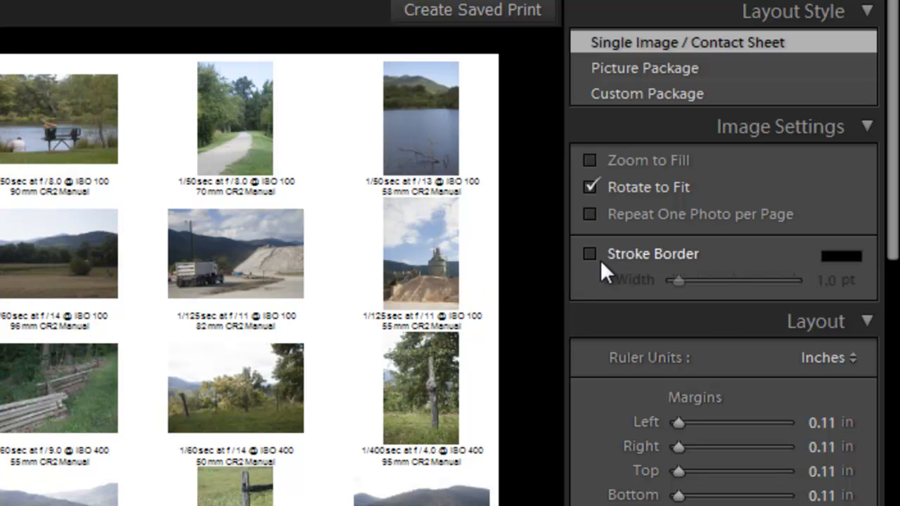
scroll(down, 3)
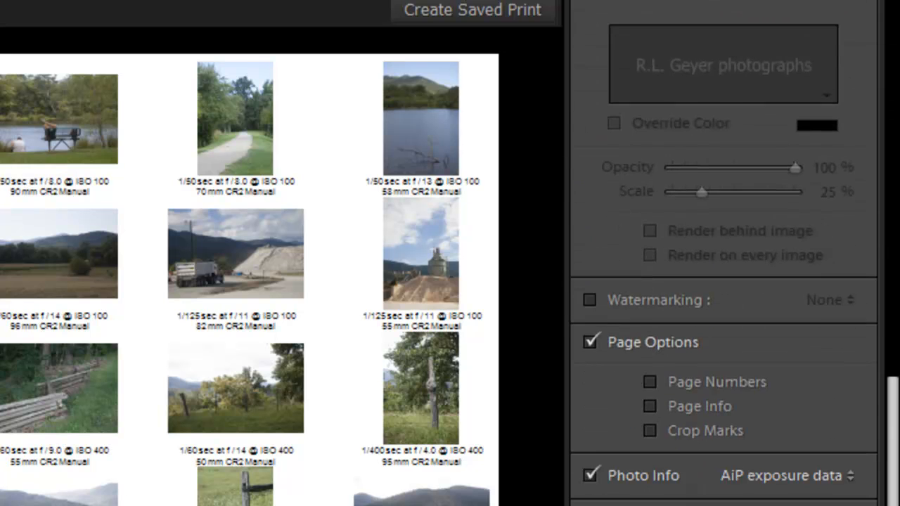
scroll(down, 3)
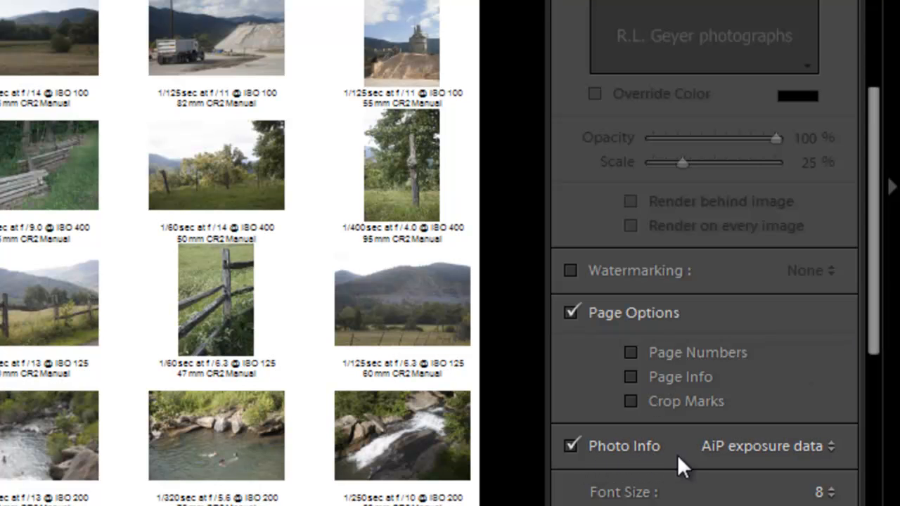
mouse_move(738, 454)
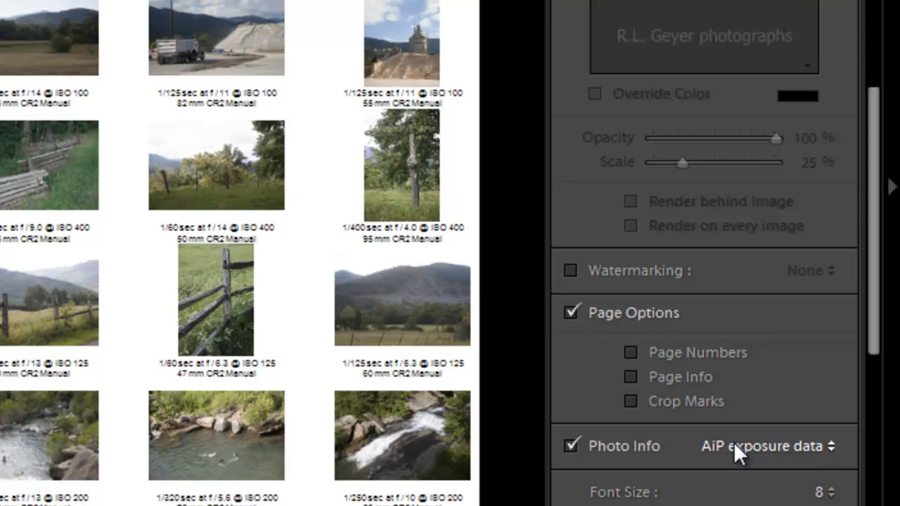
mouse_move(783, 457)
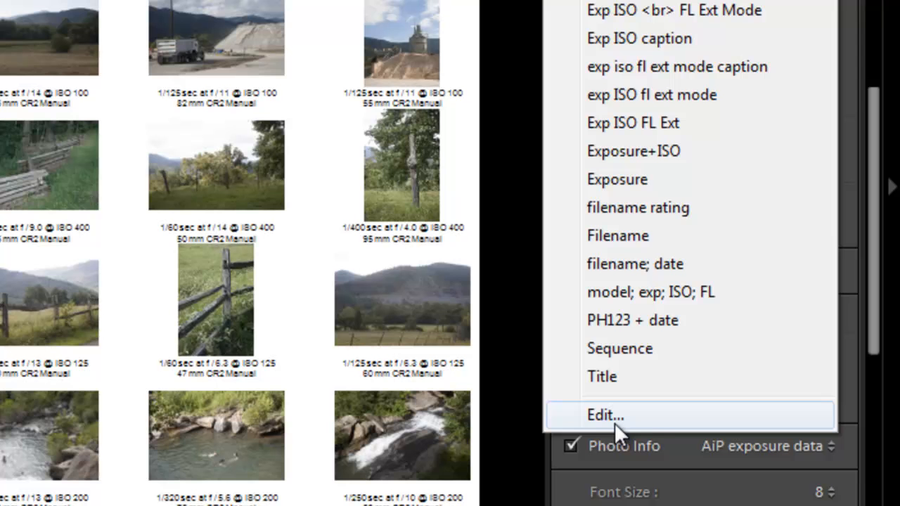
mouse_move(626, 425)
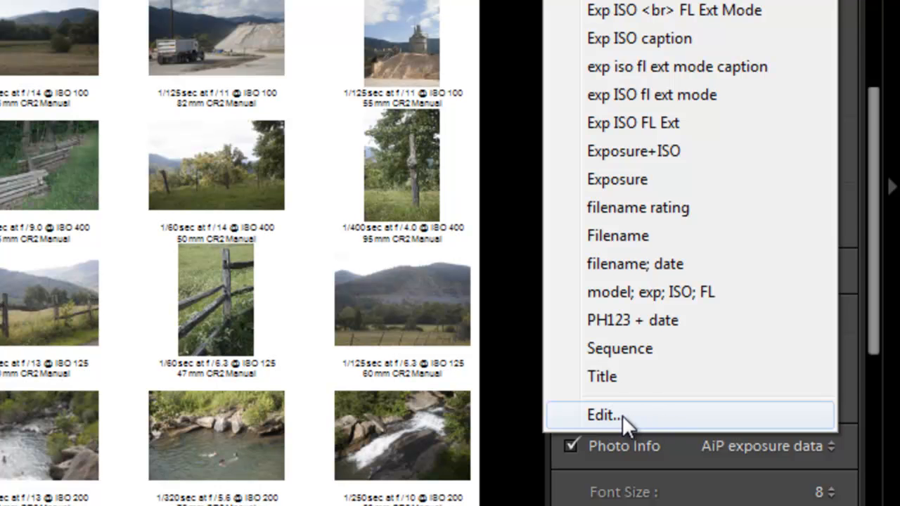
click(603, 415)
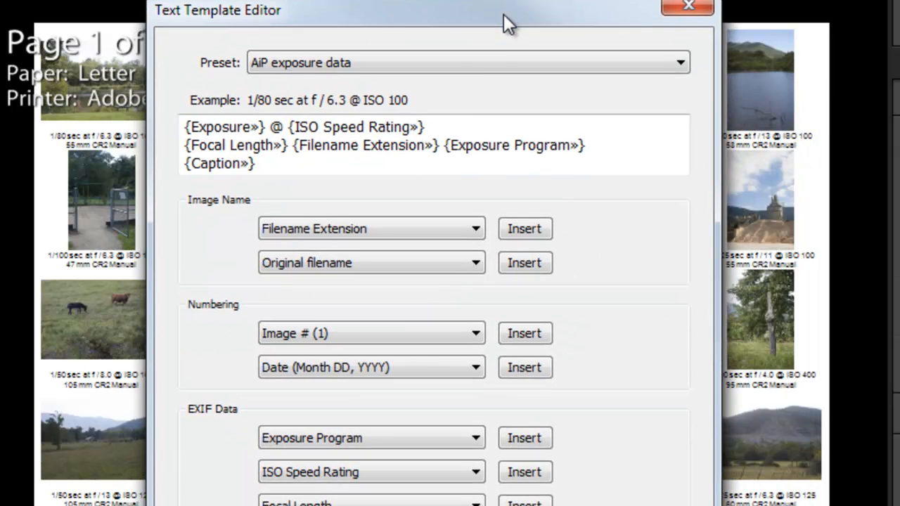
mouse_move(161, 130)
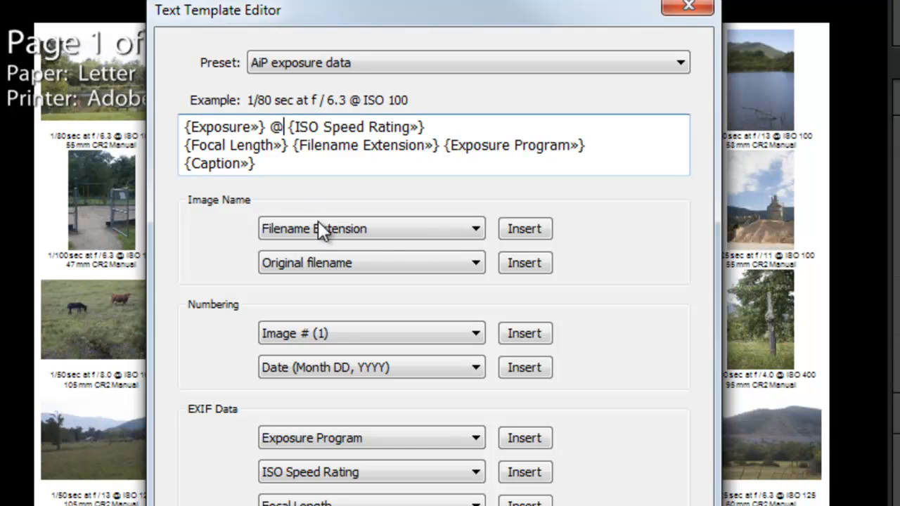
mouse_move(454, 273)
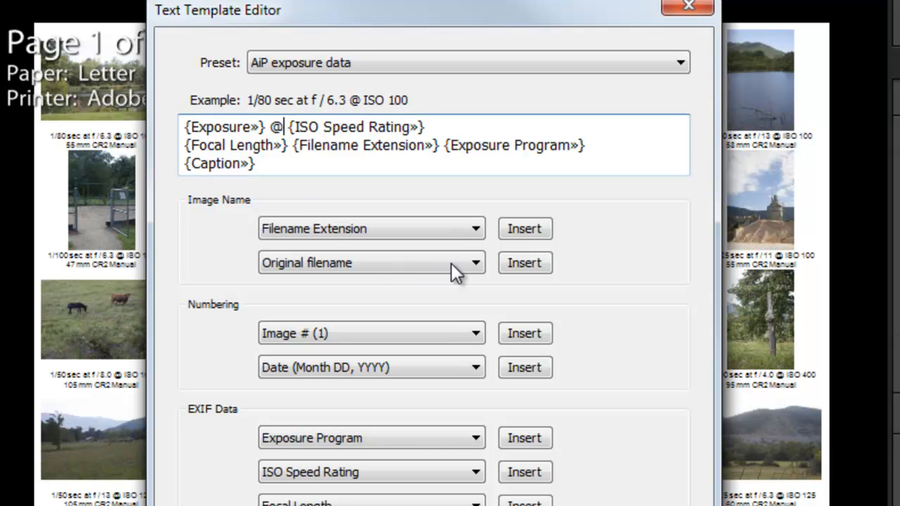
Replace the @ separators with commas, including one after the Exposure Program field
key(Backspace)
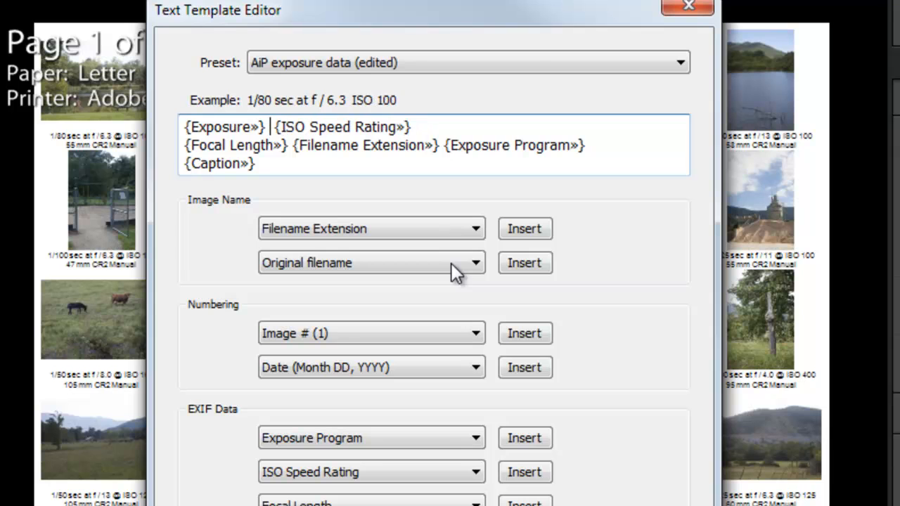
text(,)
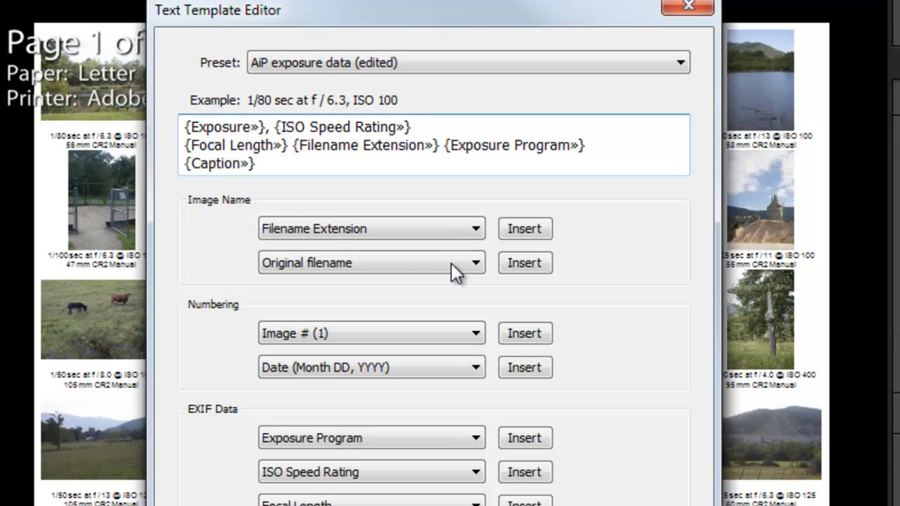
mouse_move(418, 105)
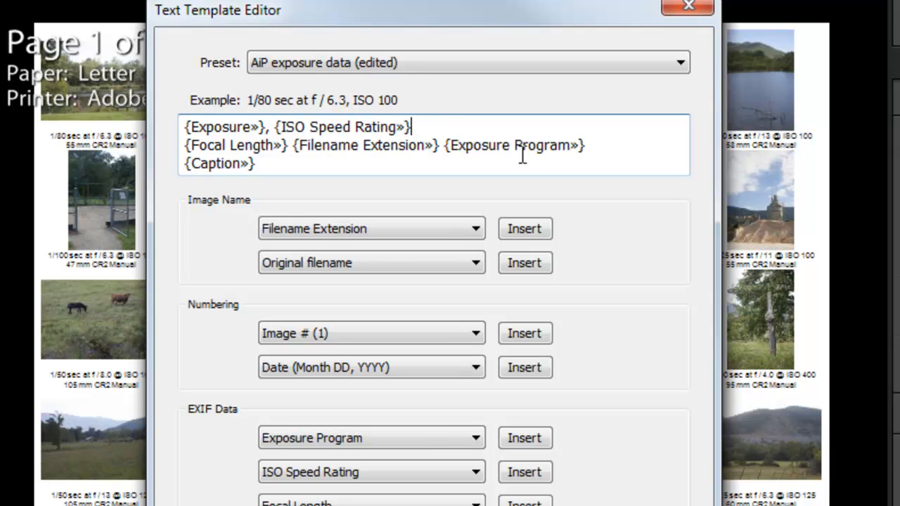
text(,)
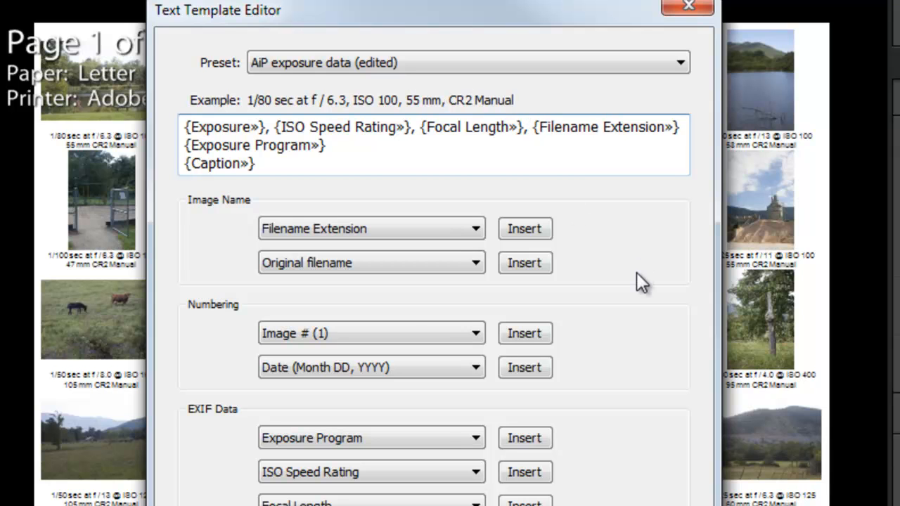
click(328, 145)
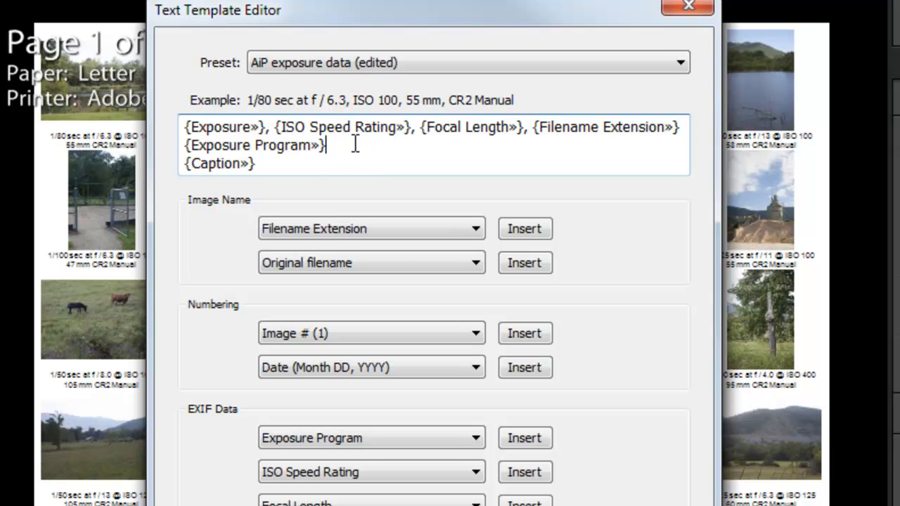
mouse_move(639, 310)
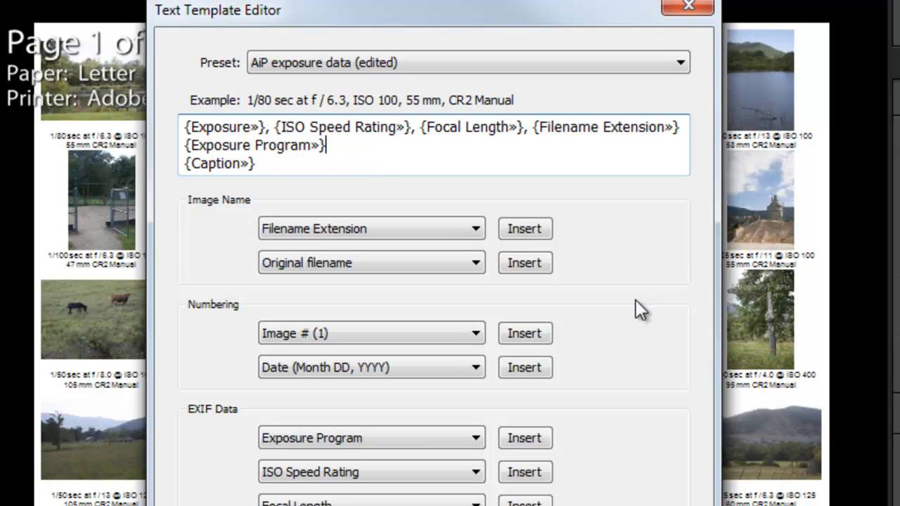
text(,)
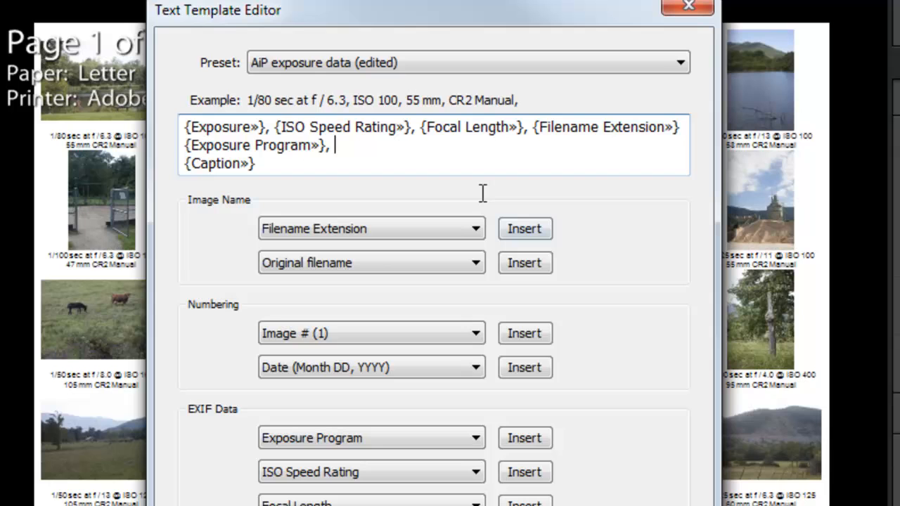
mouse_move(415, 201)
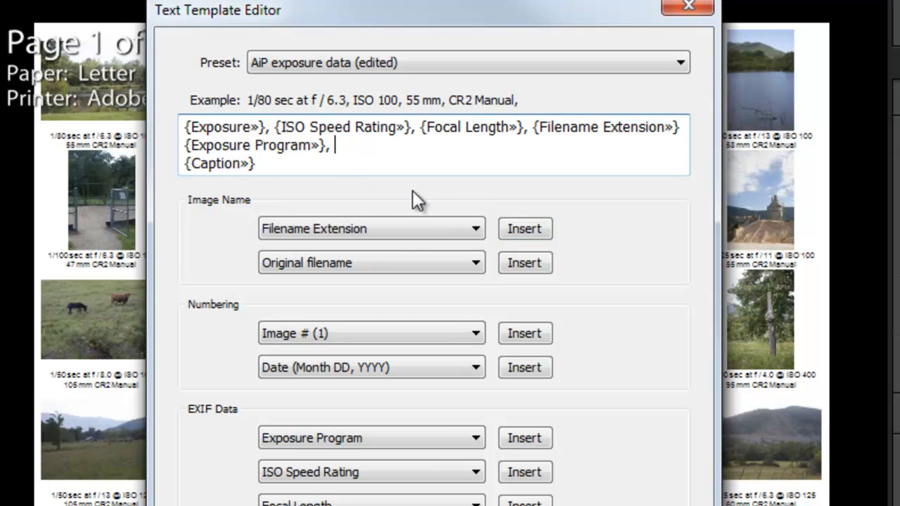
mouse_move(230, 295)
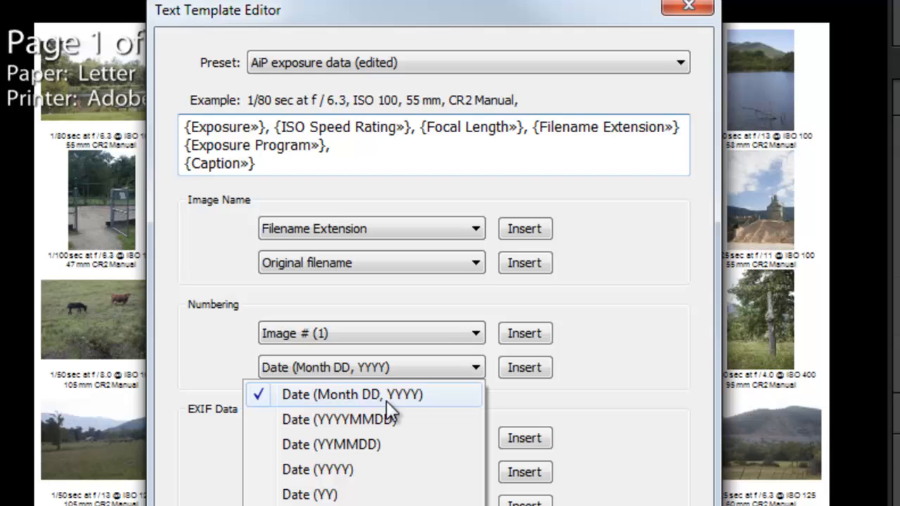
mouse_move(420, 407)
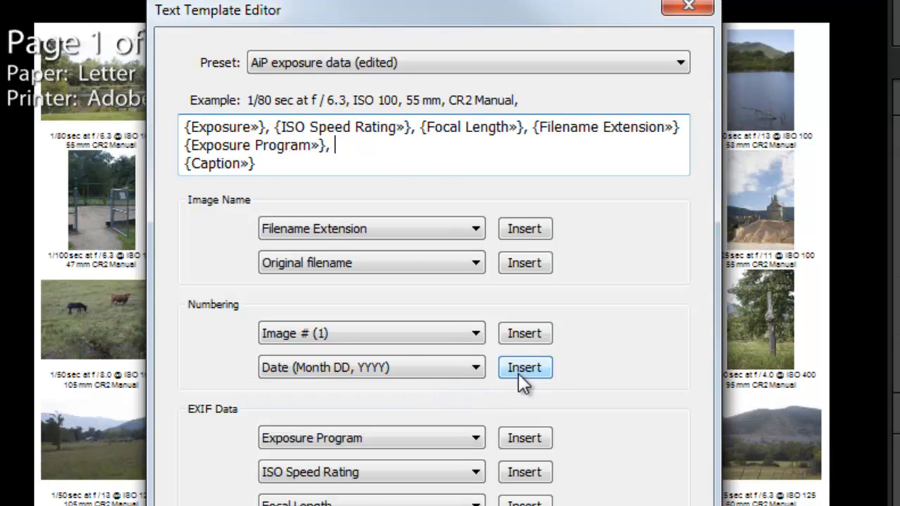
Insert the Month DD, YYYY date field after exposure program, previewing August 24, 2013
click(524, 367)
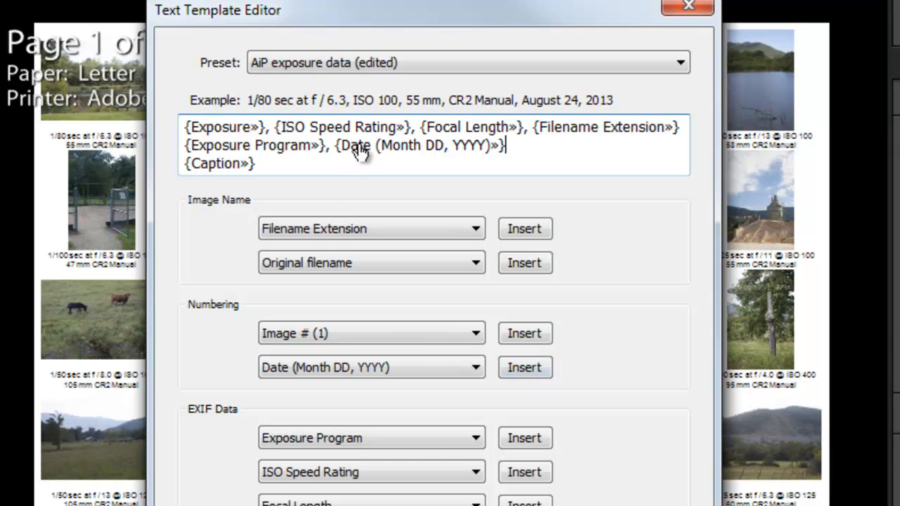
mouse_move(246, 160)
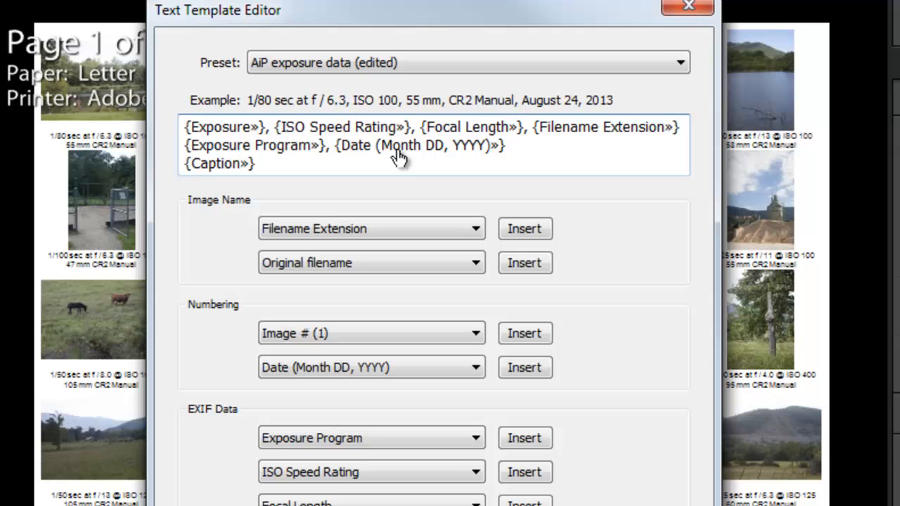
mouse_move(647, 237)
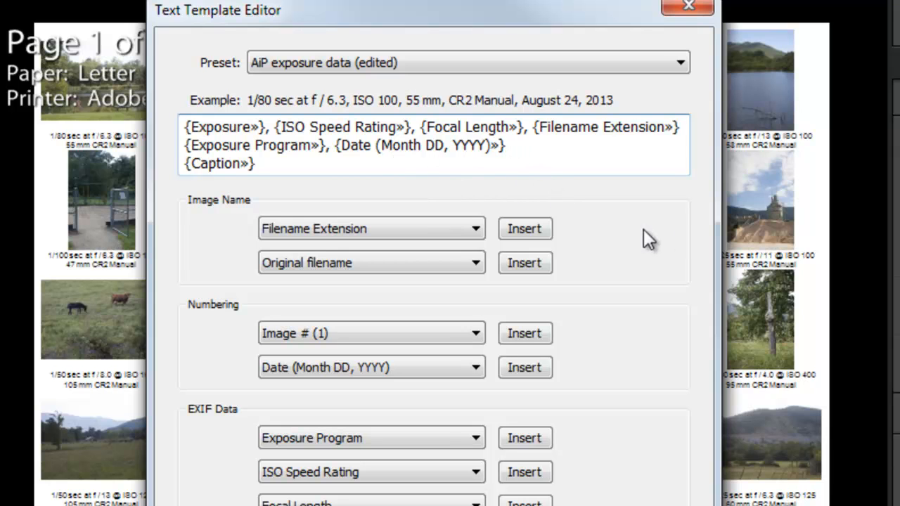
click(510, 145)
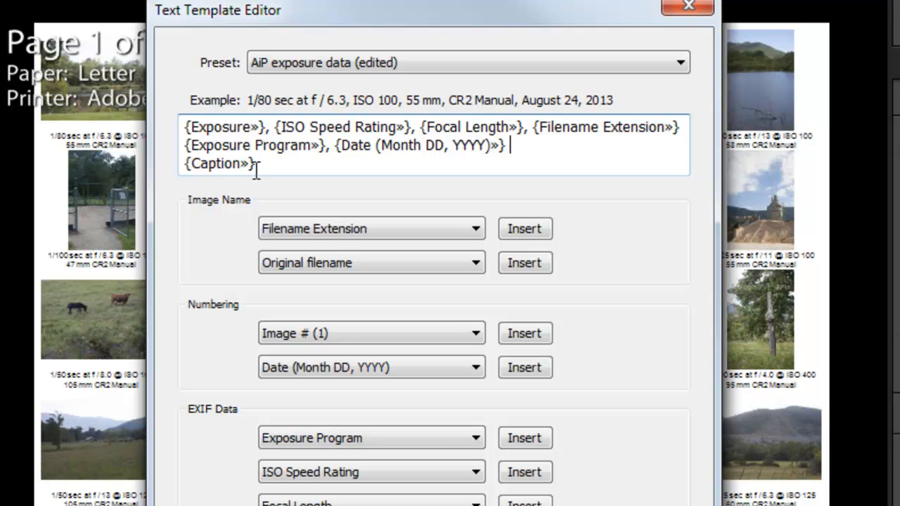
mouse_move(273, 164)
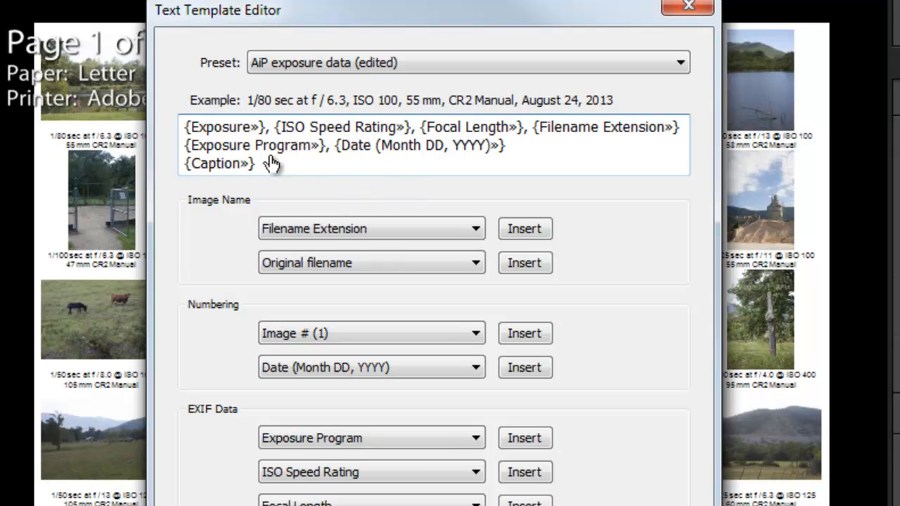
mouse_move(232, 150)
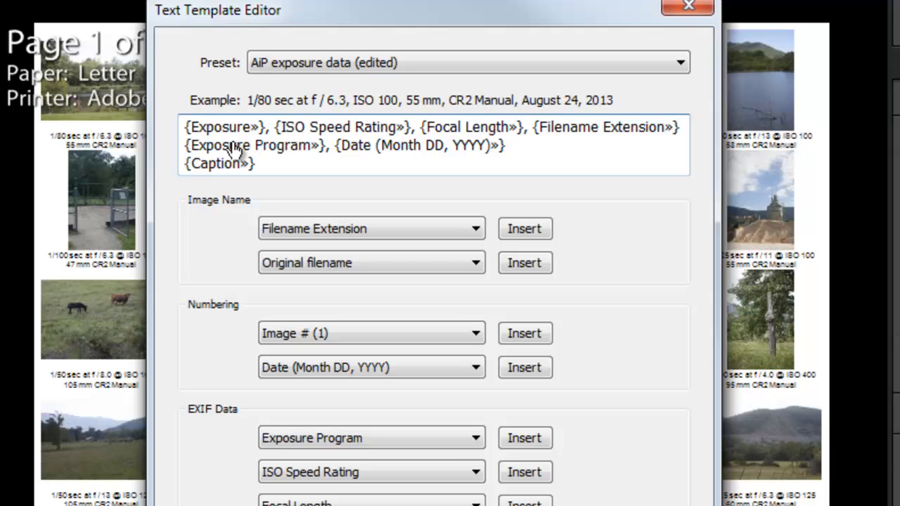
mouse_move(246, 158)
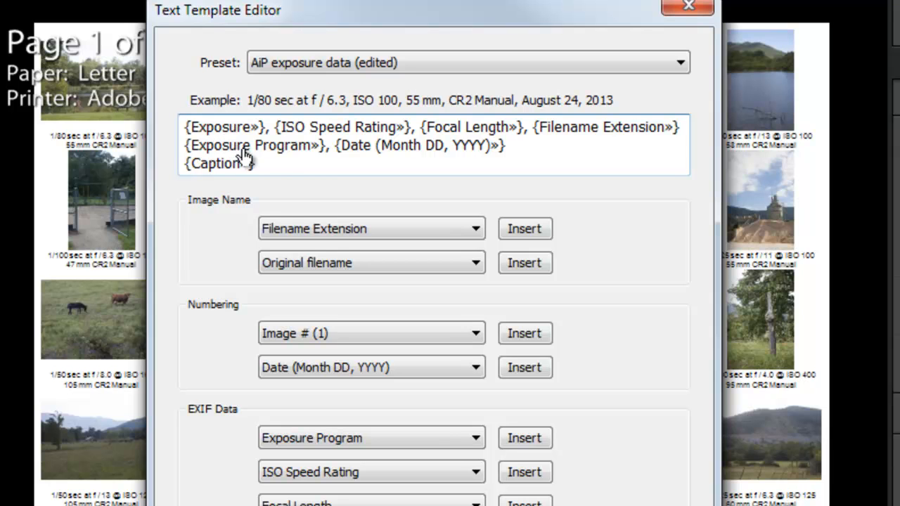
mouse_move(389, 164)
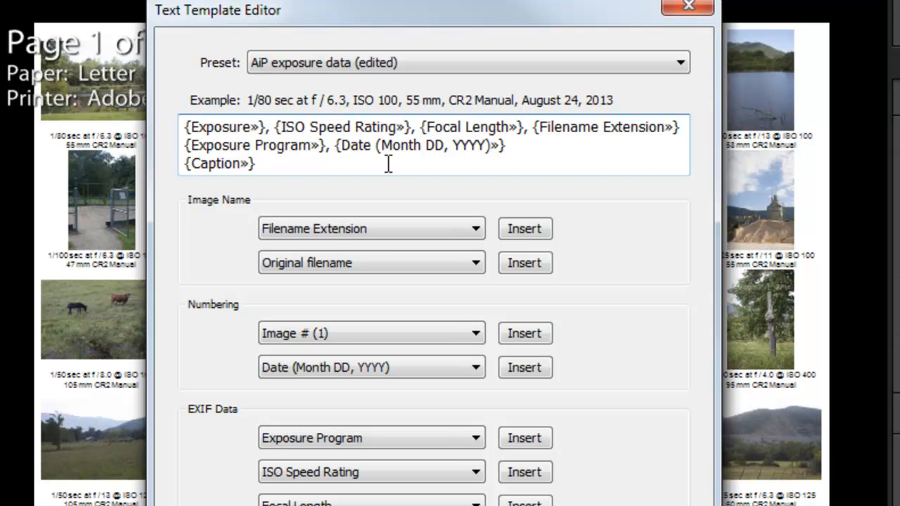
Place the insertion point just after the date field in the template text
click(503, 145)
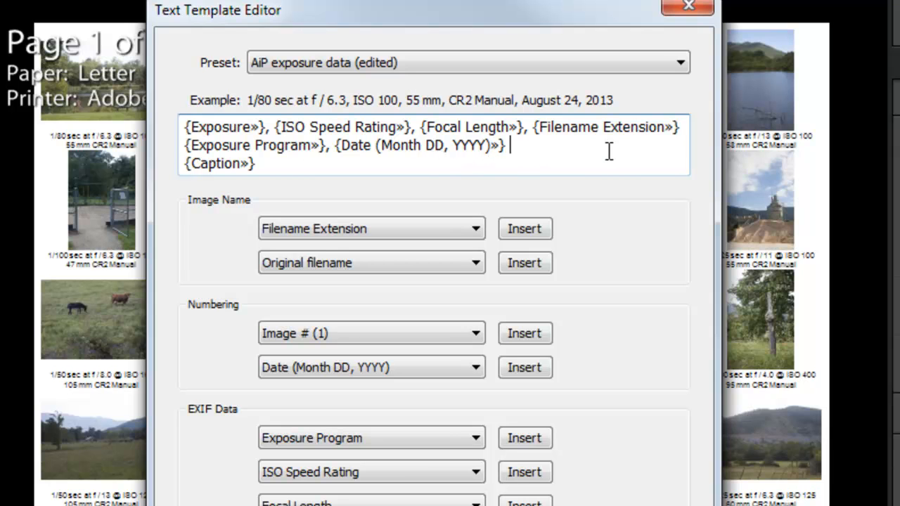
mouse_move(676, 129)
text(,)
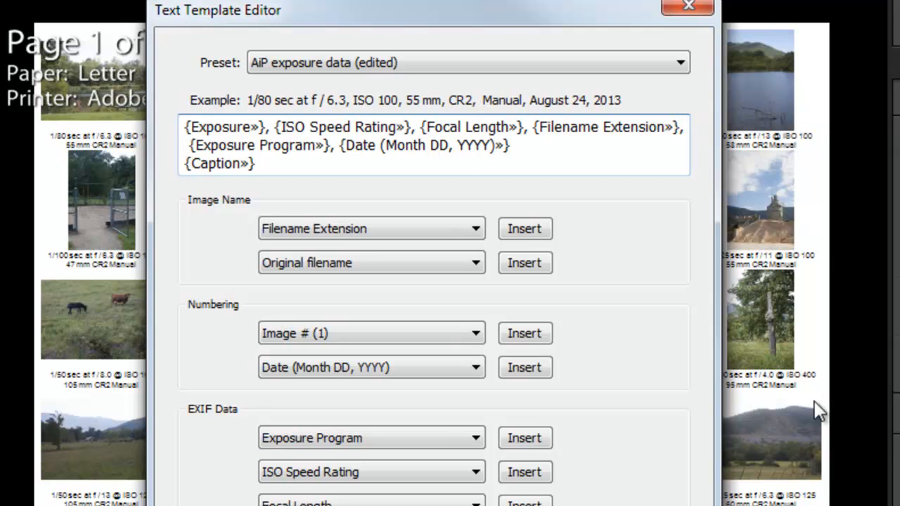
mouse_move(342, 306)
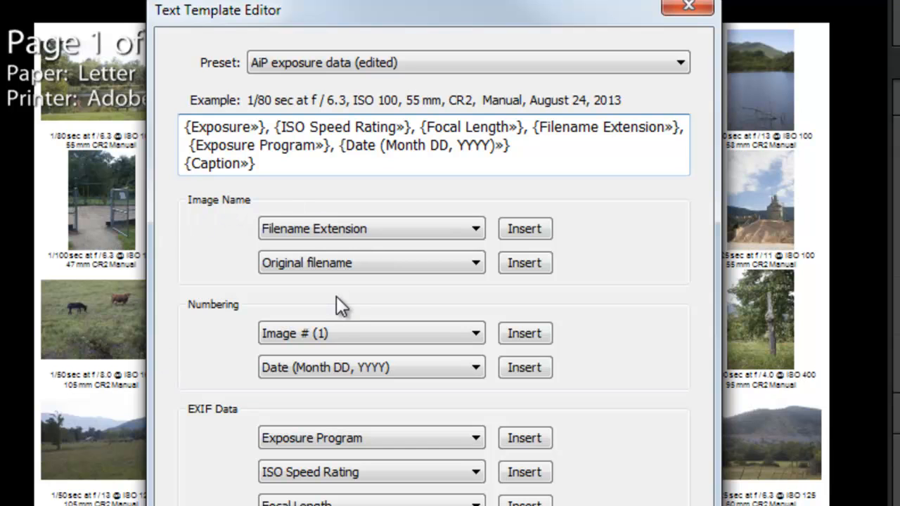
mouse_move(243, 200)
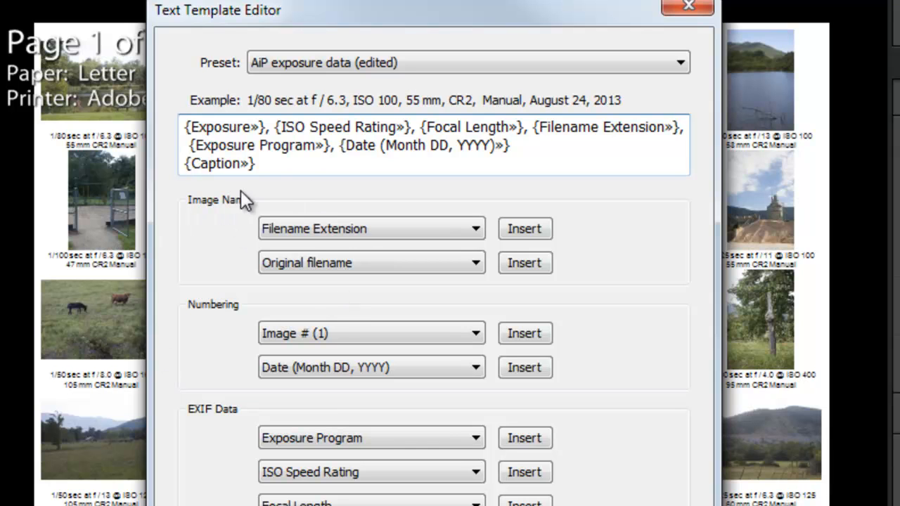
mouse_move(406, 164)
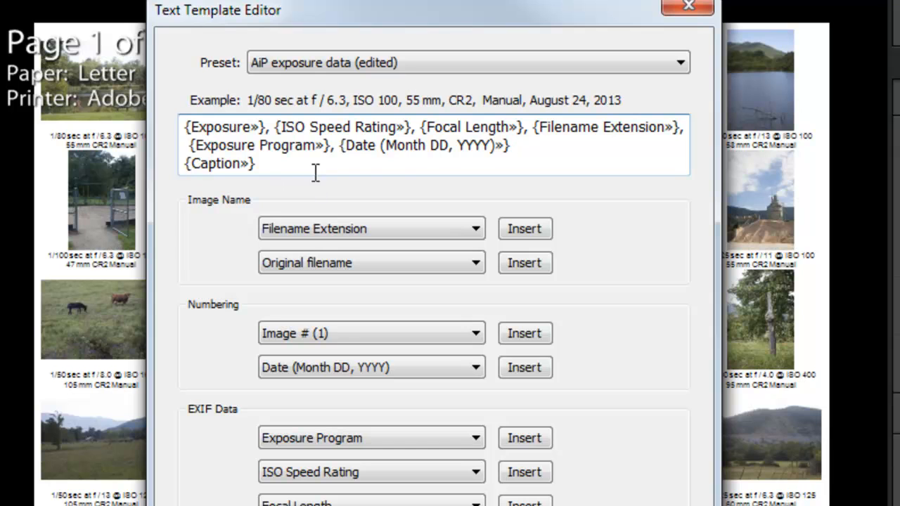
mouse_move(309, 204)
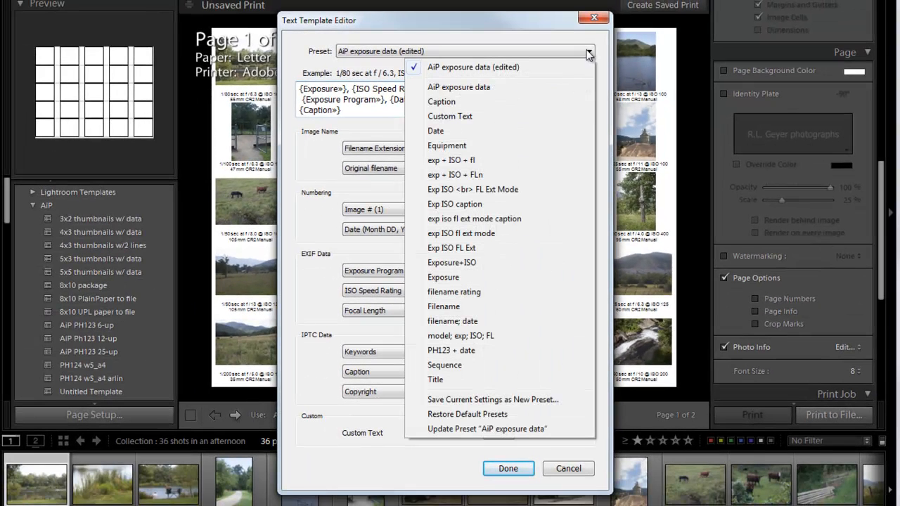
mouse_move(501, 365)
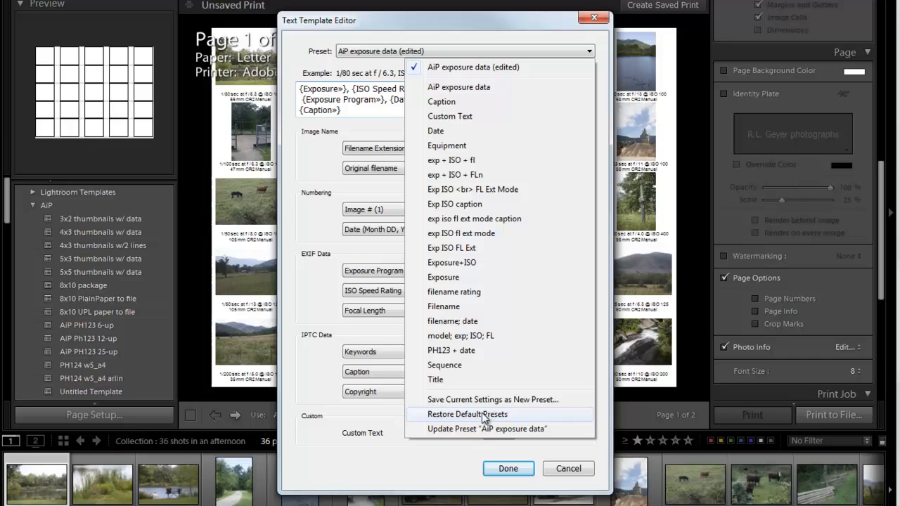
mouse_move(478, 399)
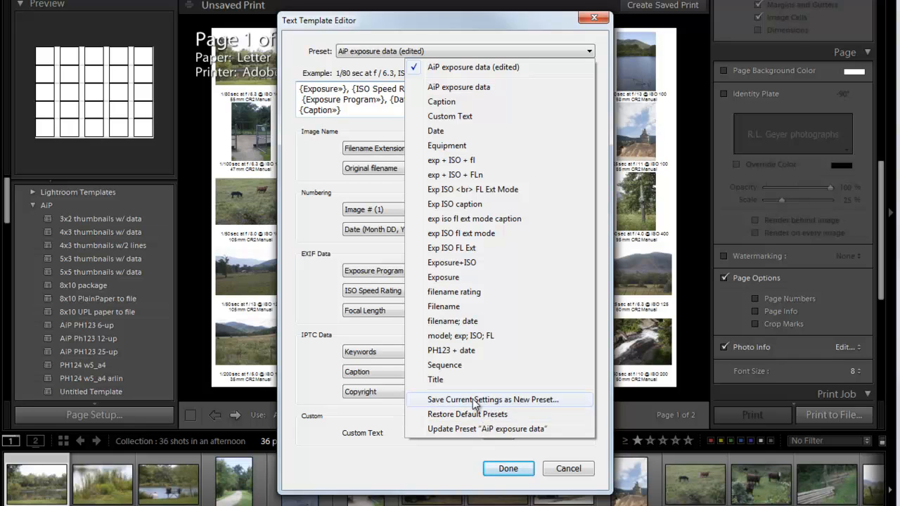
mouse_move(513, 407)
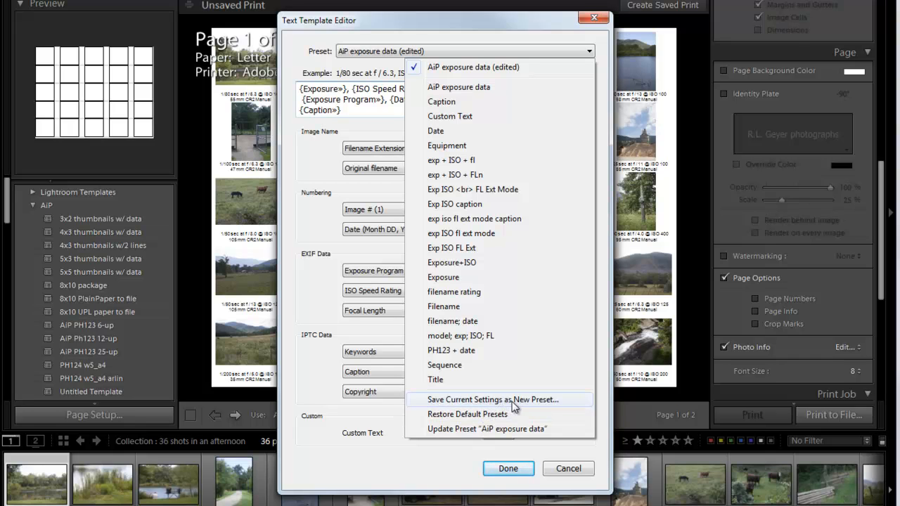
Choose Save Current Settings as New Preset from the Preset dropdown
click(493, 399)
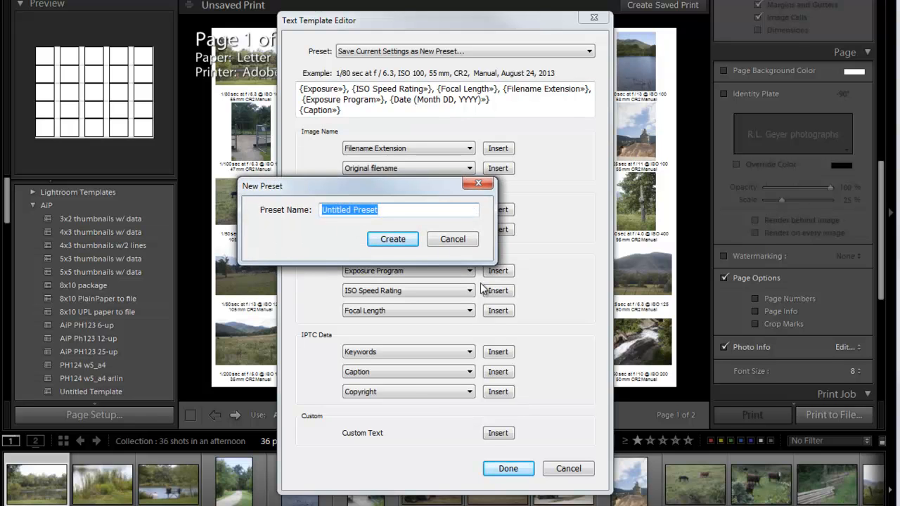
Name the new preset 'PH123 with date', create it, and close the template editor
text(P)
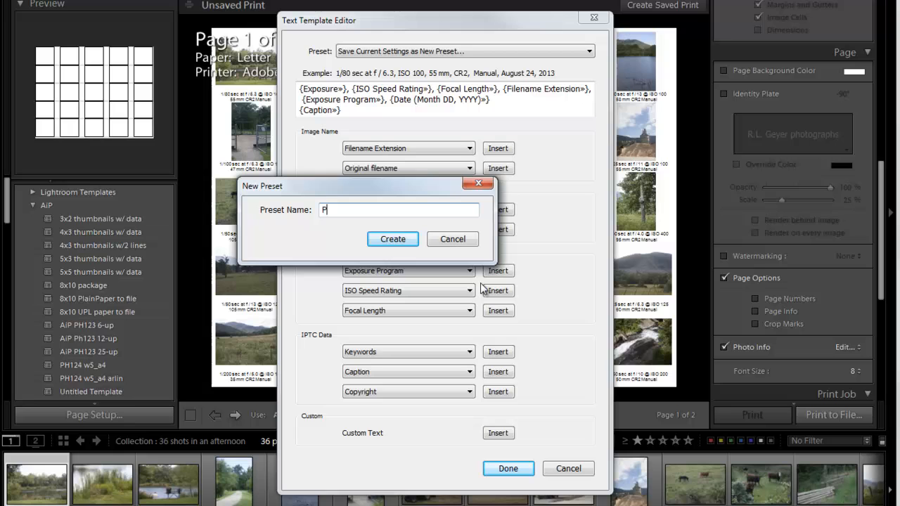
text(H123)
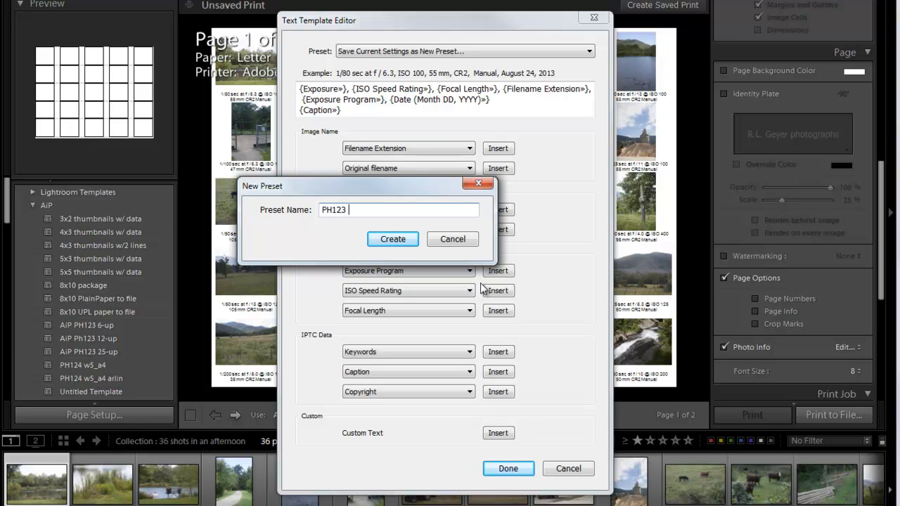
text(with dat)
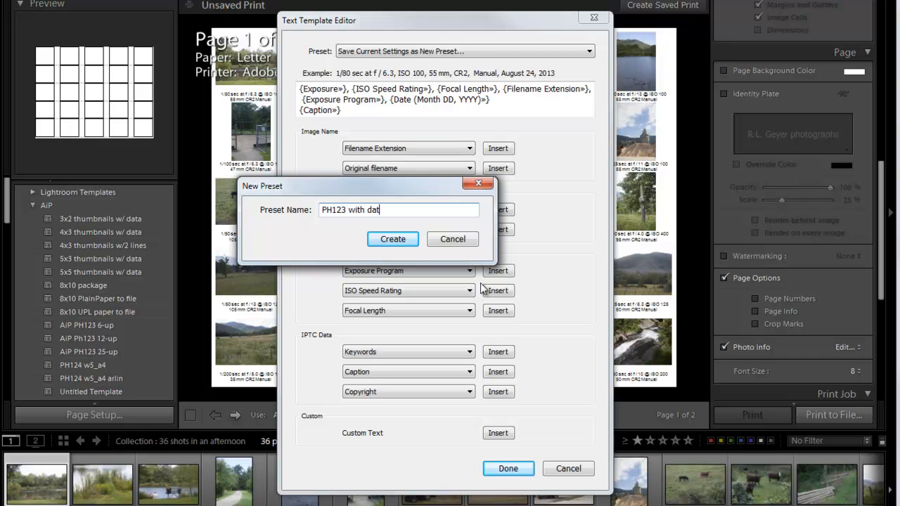
text(e)
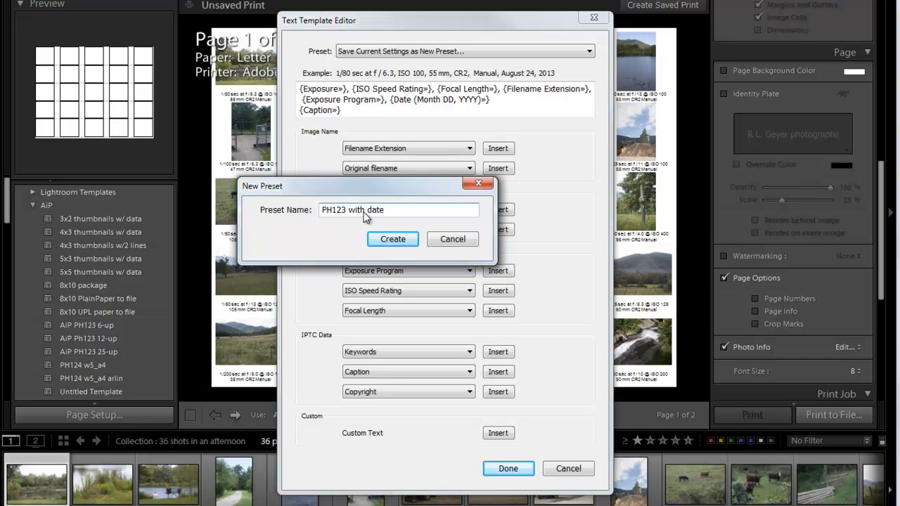
click(392, 239)
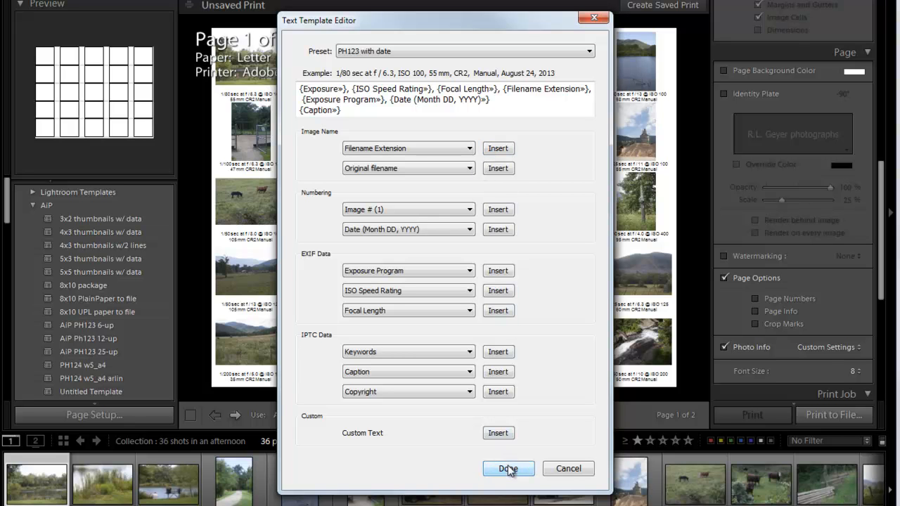
click(508, 469)
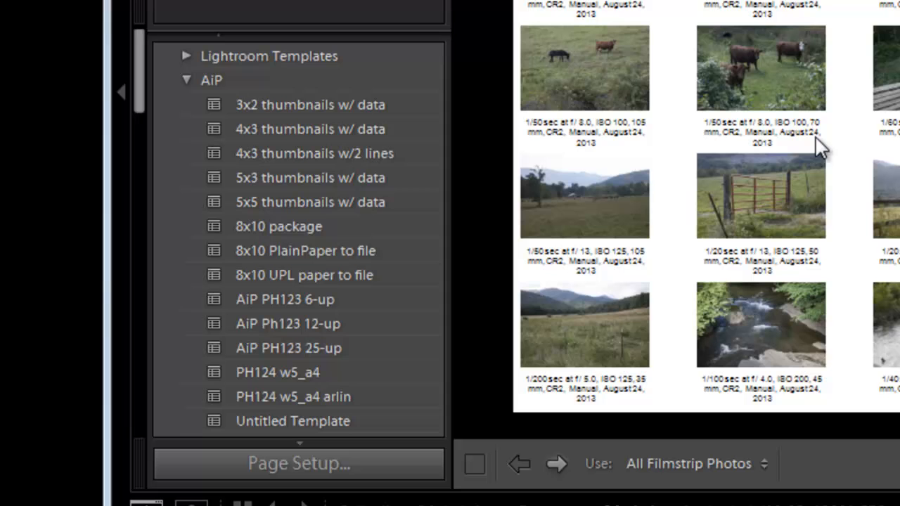
mouse_move(611, 222)
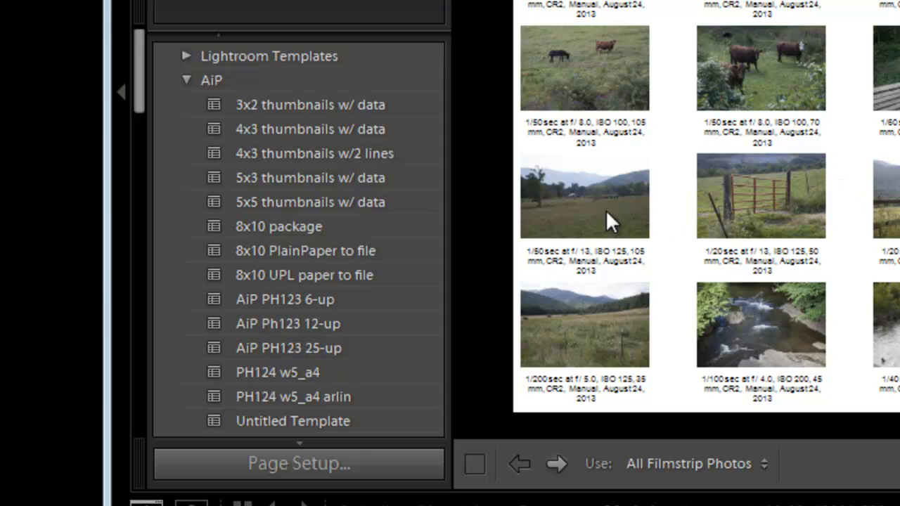
mouse_move(461, 334)
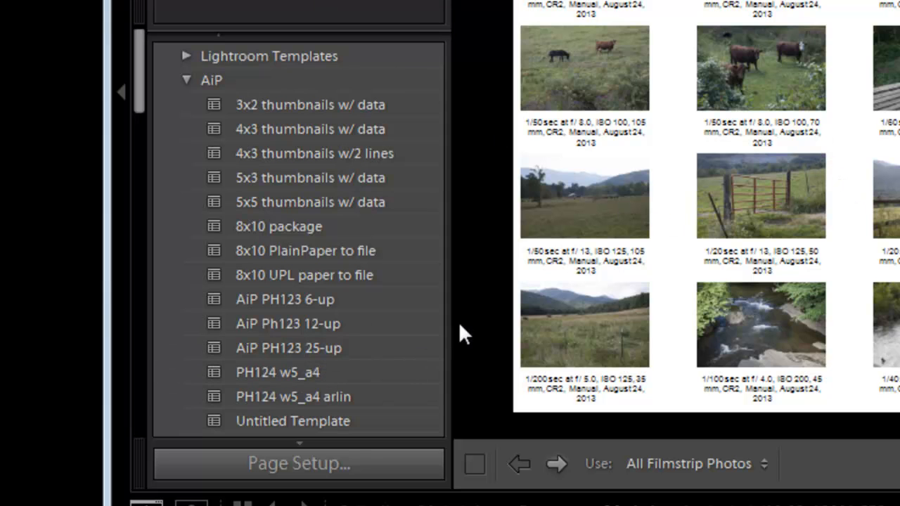
mouse_move(385, 344)
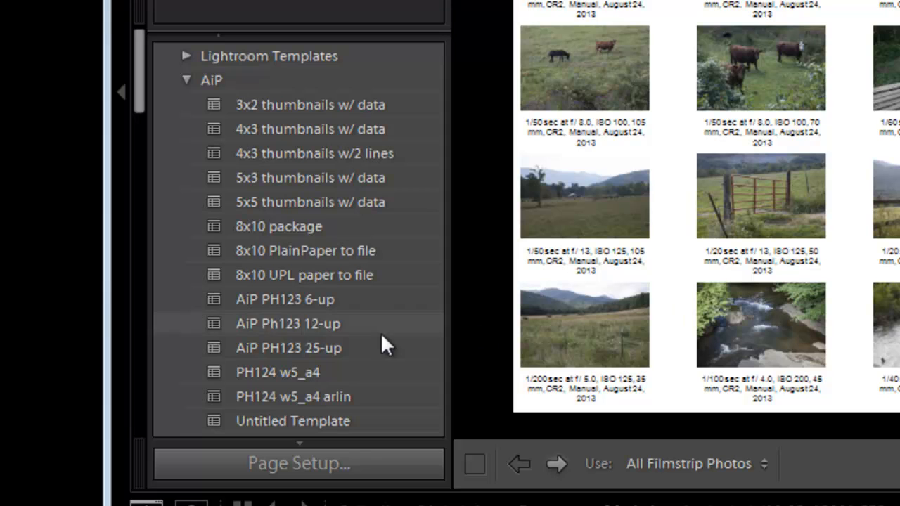
mouse_move(274, 359)
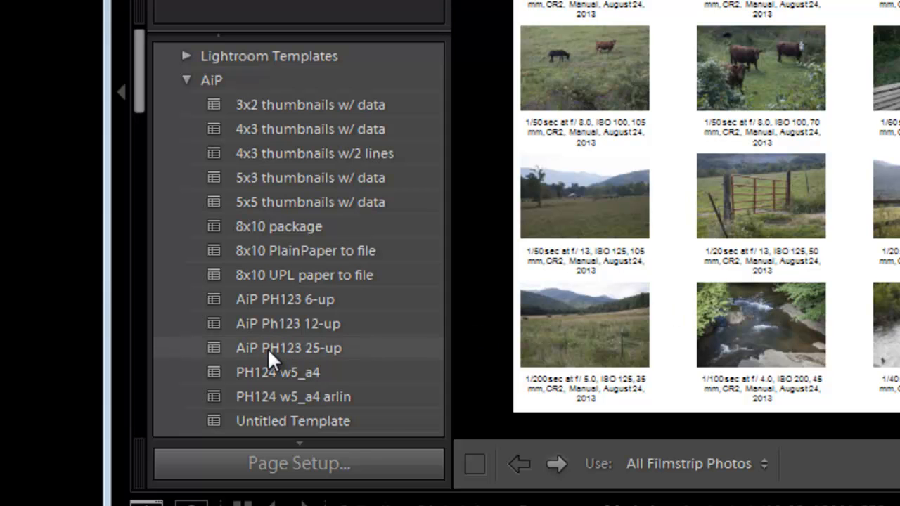
mouse_move(340, 361)
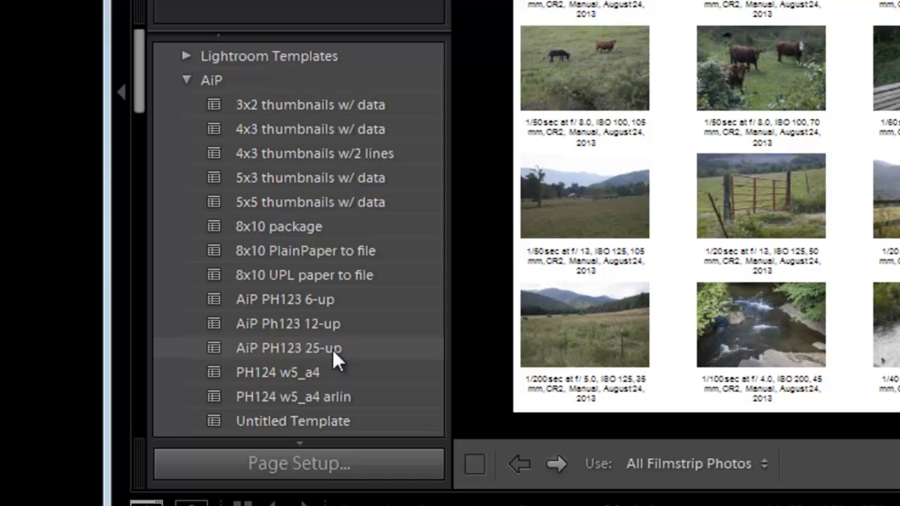
mouse_move(321, 358)
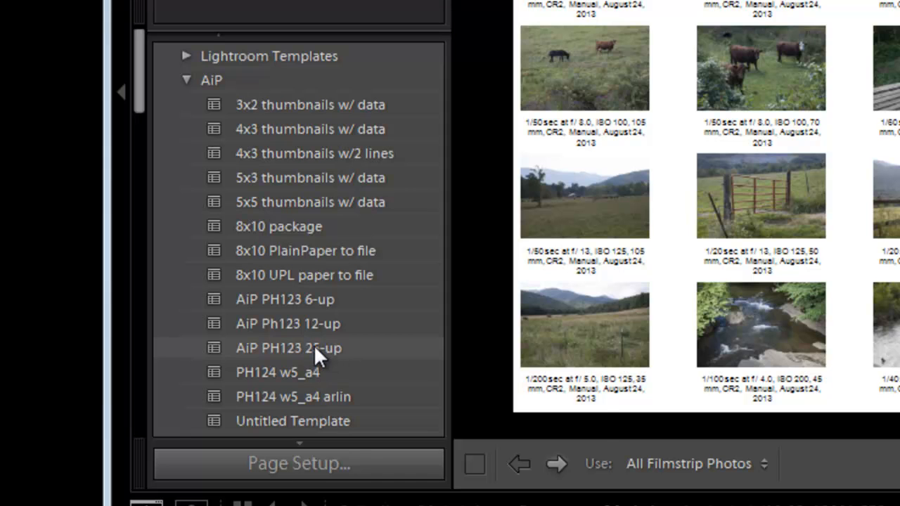
right_click(288, 348)
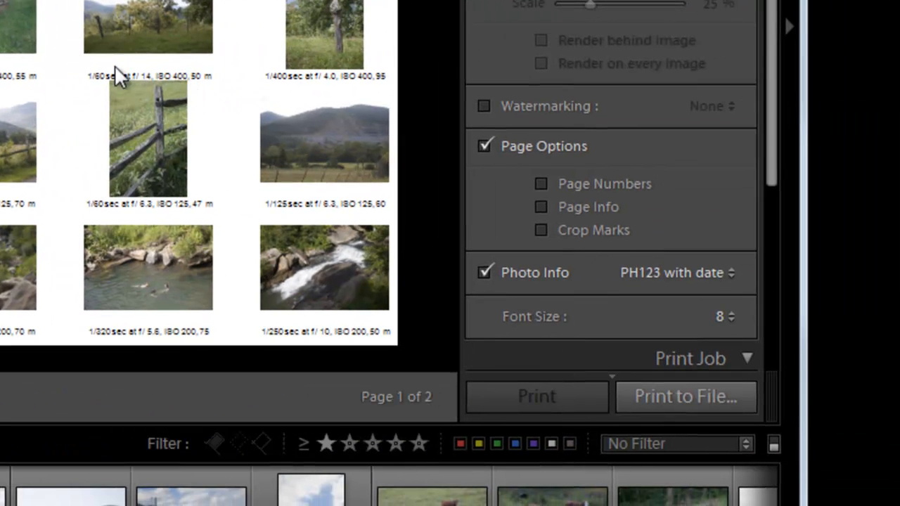
mouse_move(591, 323)
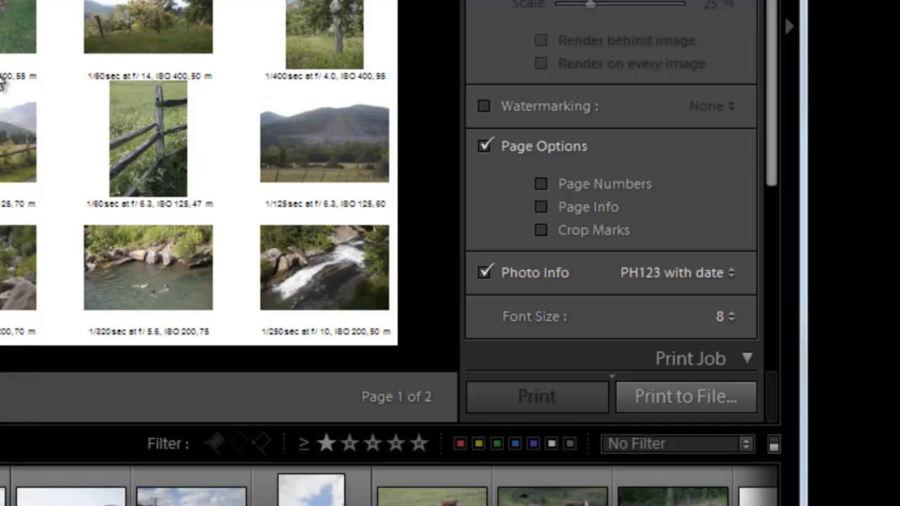
mouse_move(728, 322)
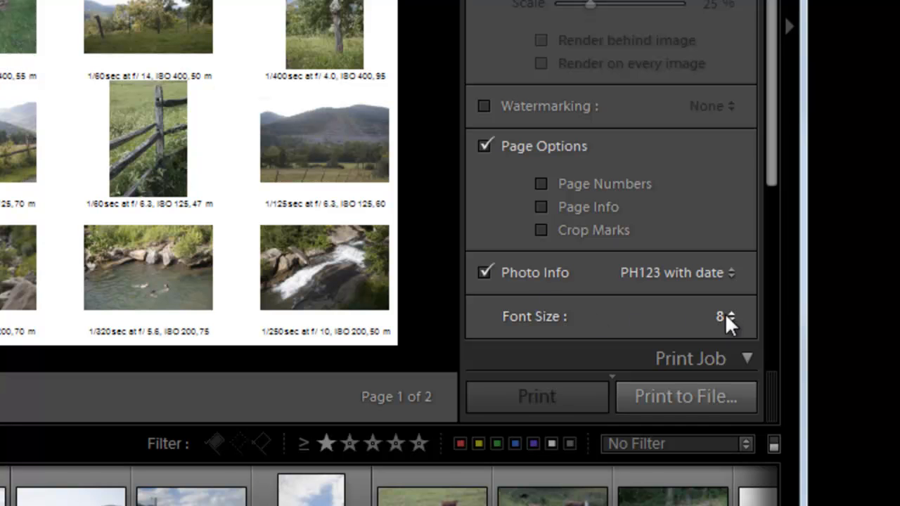
Set the Photo Info caption font size to 6 points
click(727, 316)
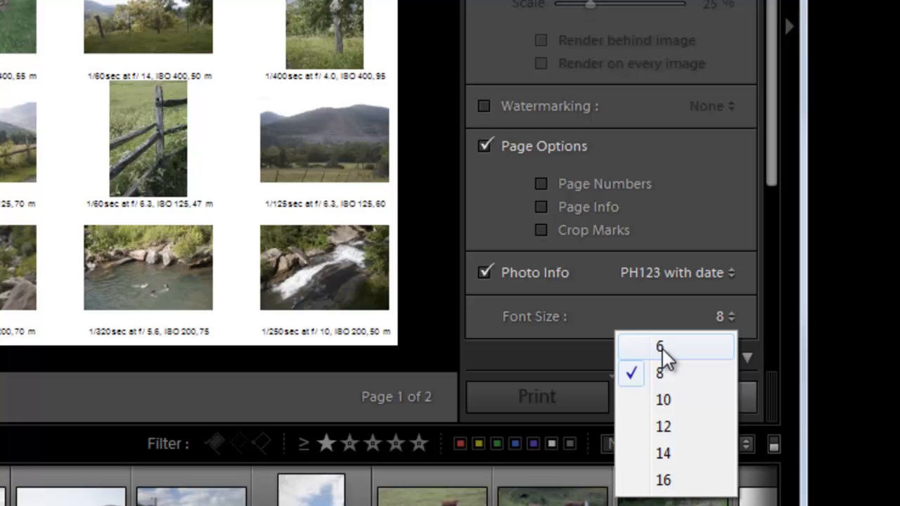
click(658, 346)
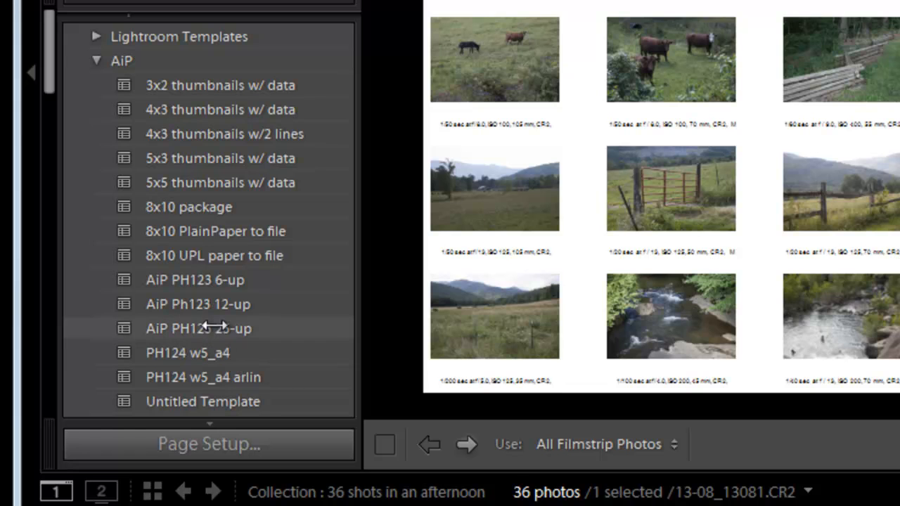
Update the AiP PH123 25-up template with the current settings
right_click(199, 329)
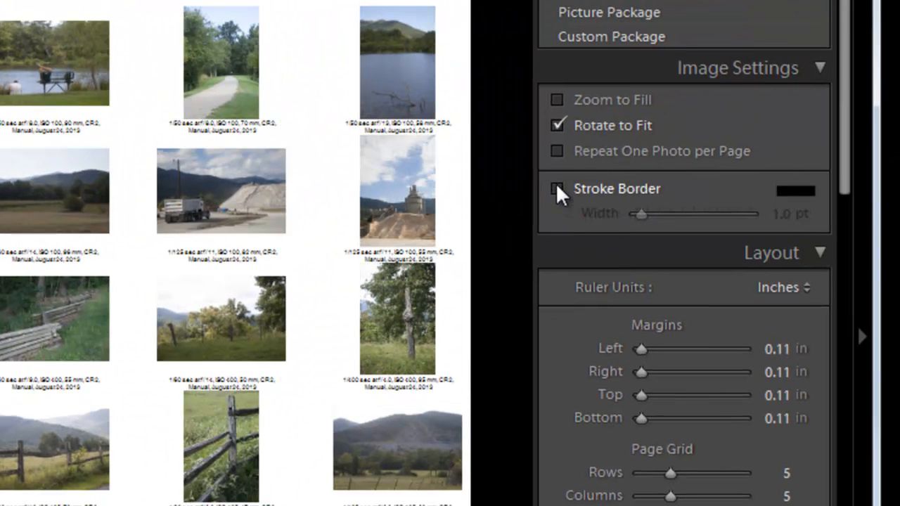
click(557, 189)
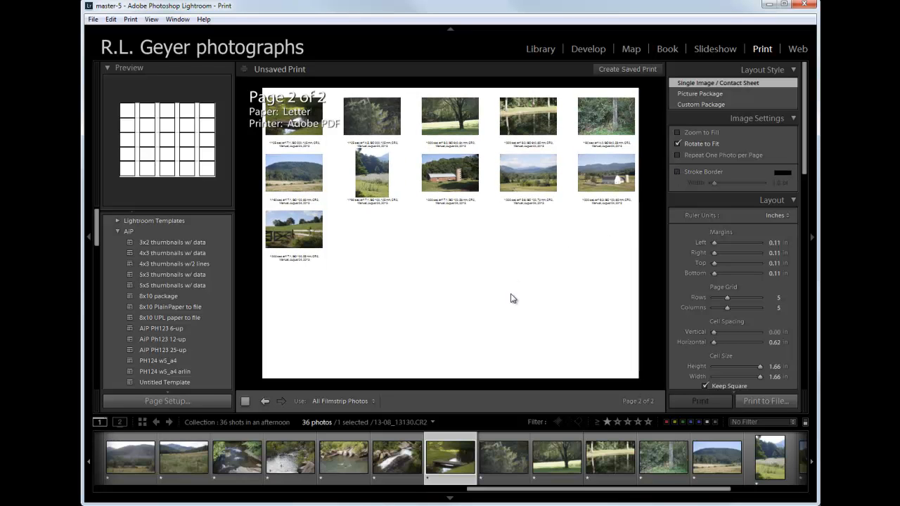
mouse_move(524, 303)
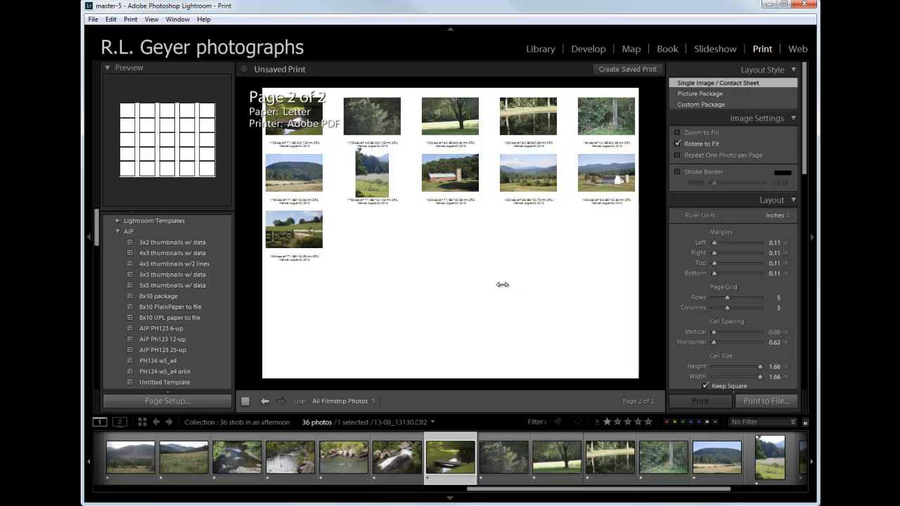
mouse_move(522, 301)
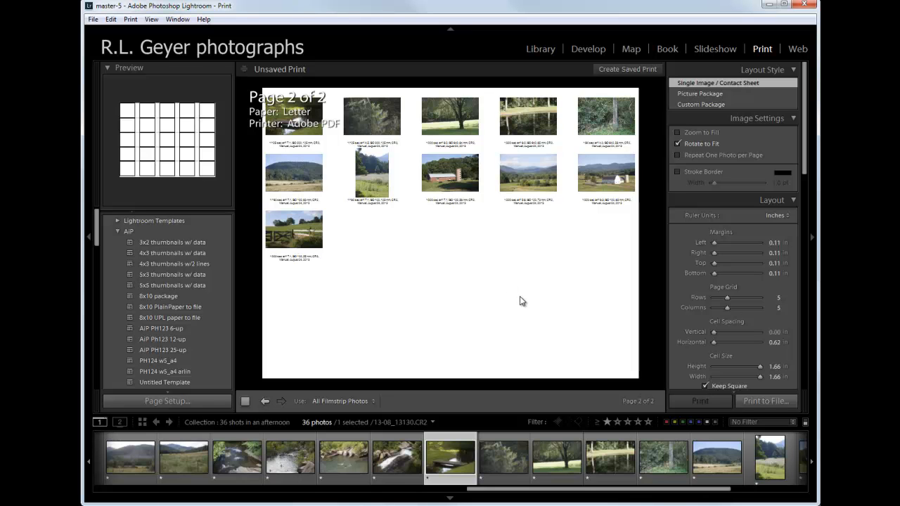